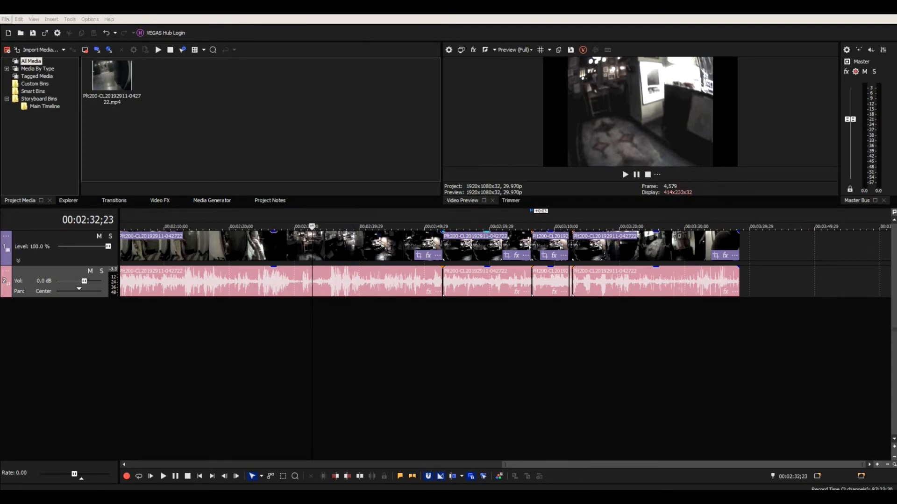
Step: Dismiss the media file creation error and browse the Tools menu commands
left_click(5, 19)
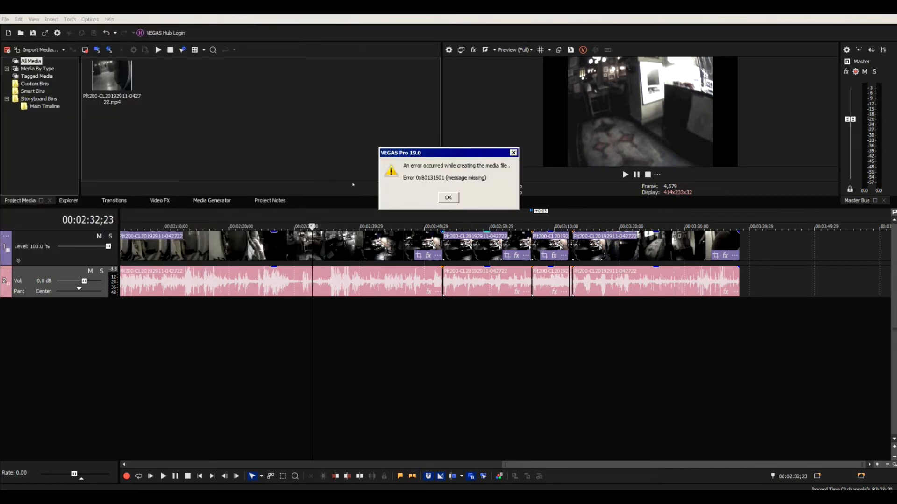
mouse_move(414, 186)
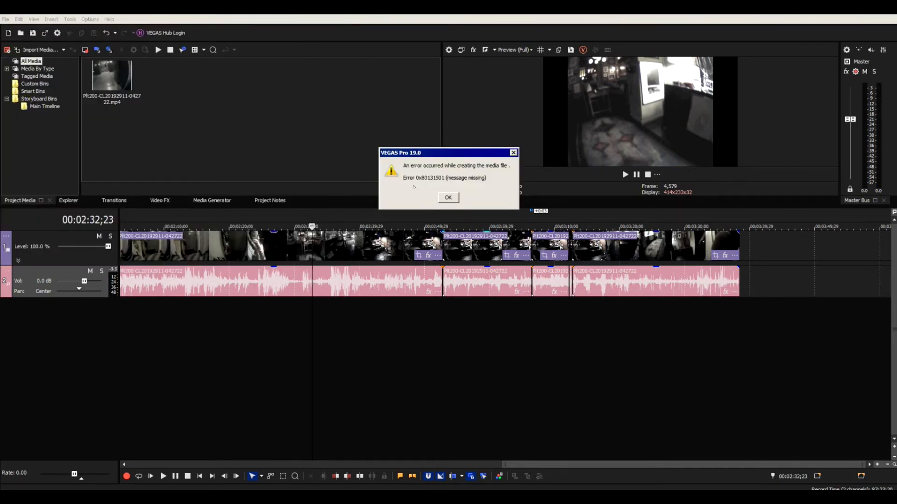
mouse_move(458, 182)
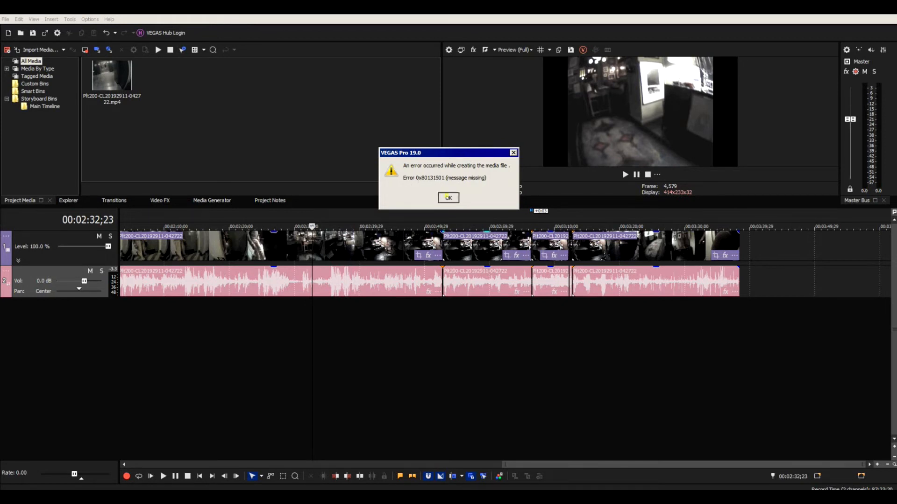
left_click(449, 197)
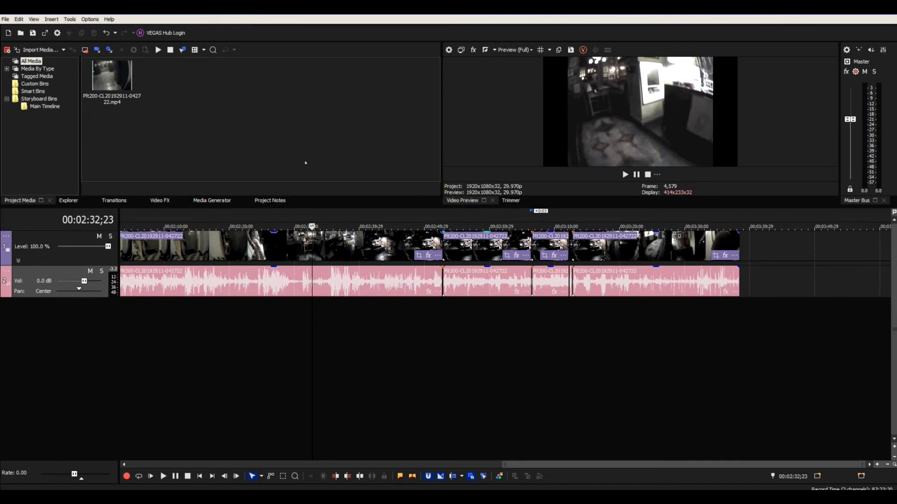
left_click(70, 18)
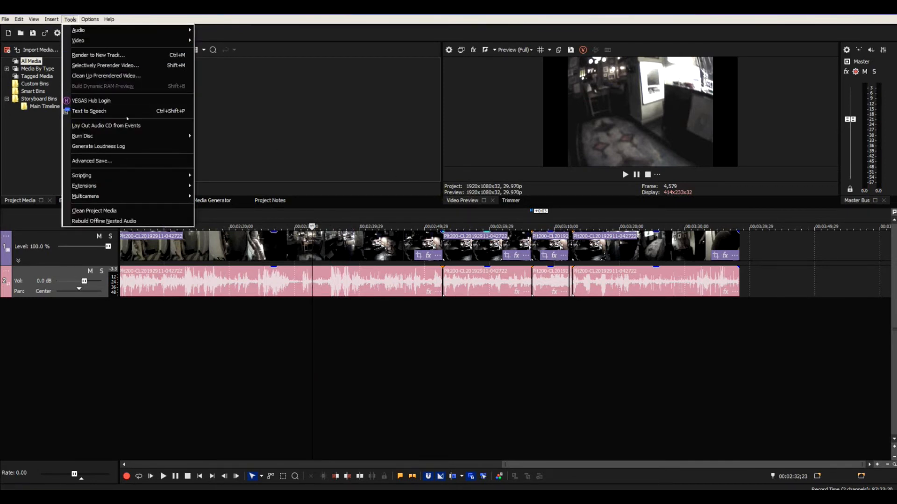
mouse_move(81, 175)
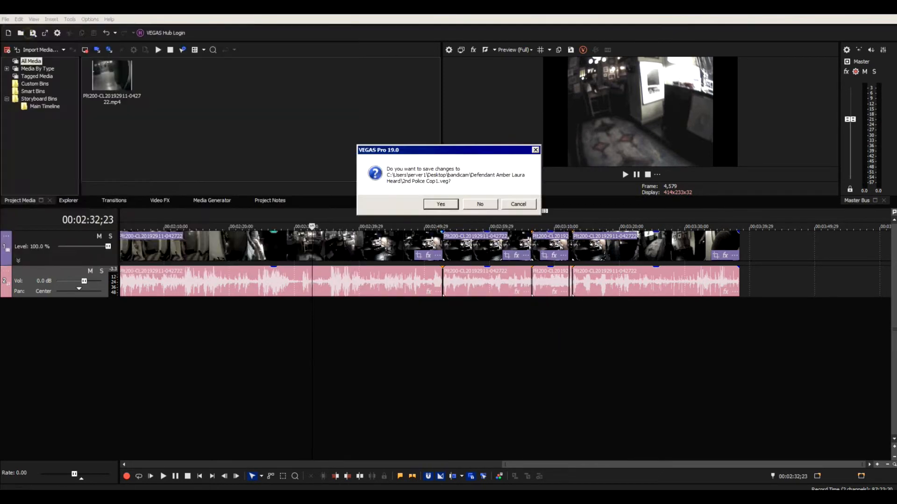
Step: Answer the save prompt, review the New Project template, Audio and Video settings, then close without changes
left_click(480, 205)
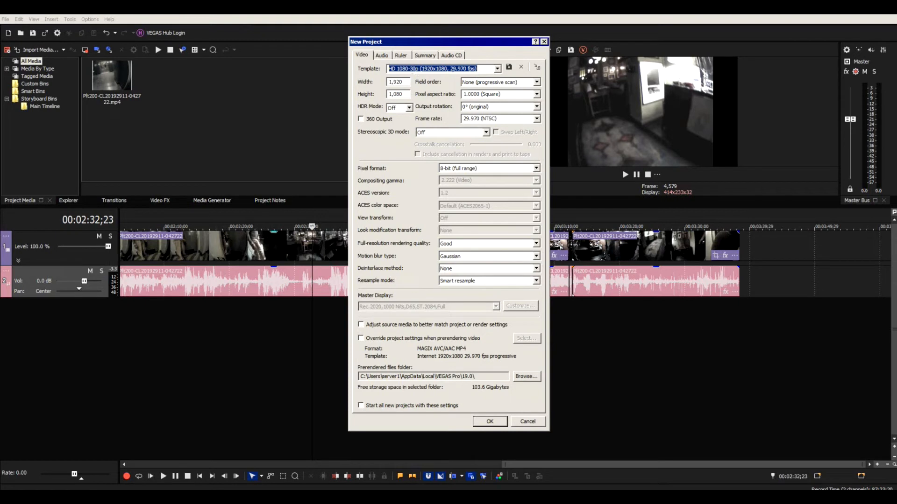
left_click(496, 68)
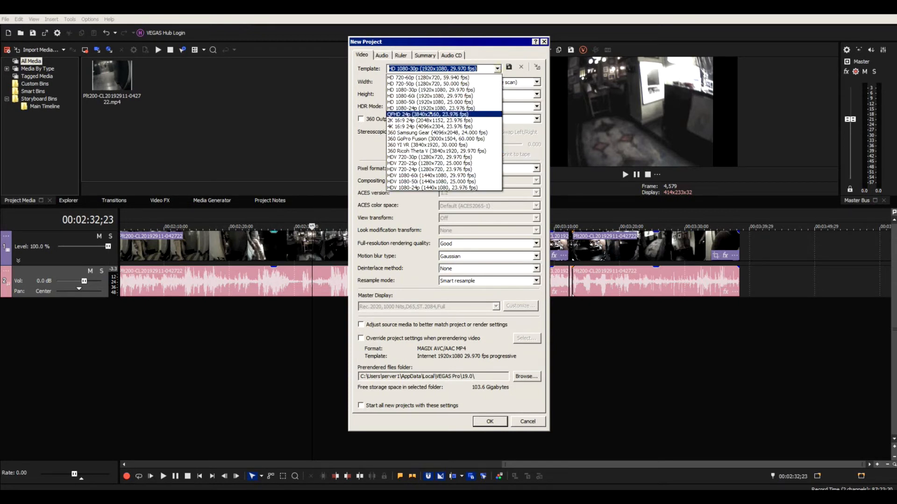
left_click(432, 90)
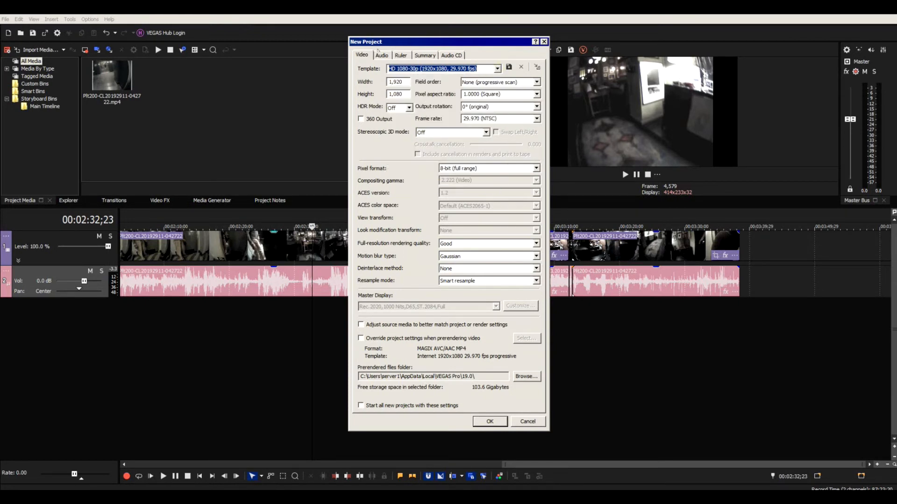
left_click(381, 55)
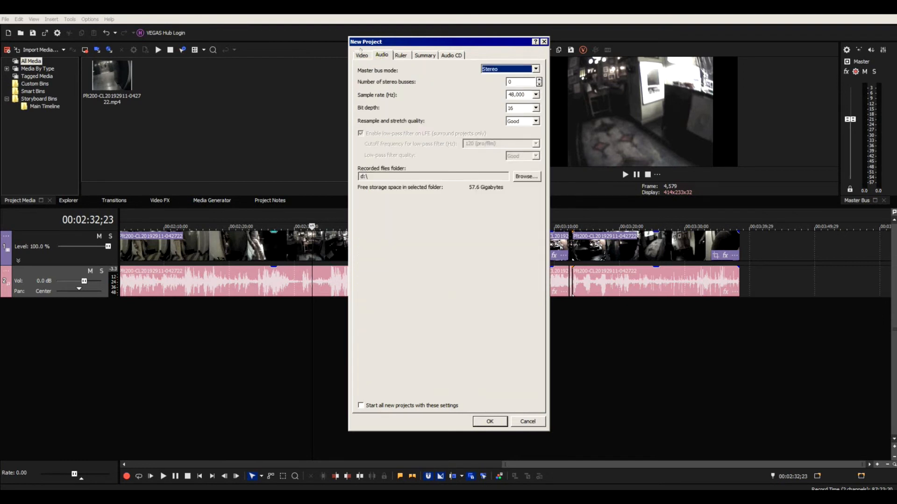
left_click(362, 55)
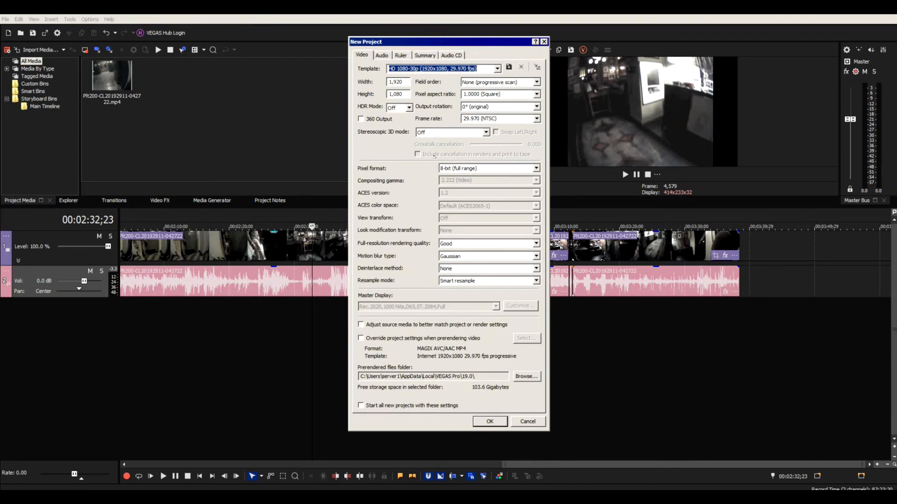
mouse_move(508, 68)
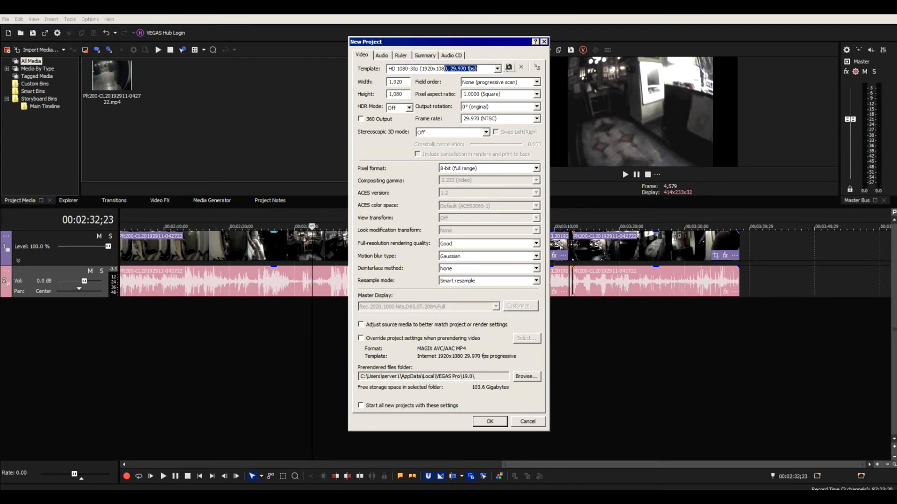
left_click(488, 421)
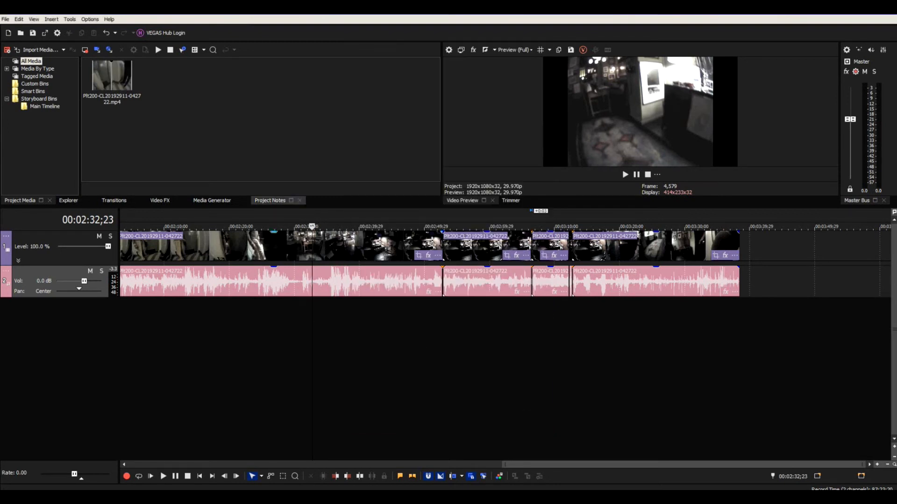
Step: Launch Batch Render from Tools > Scripting to list the output formats
left_click(69, 19)
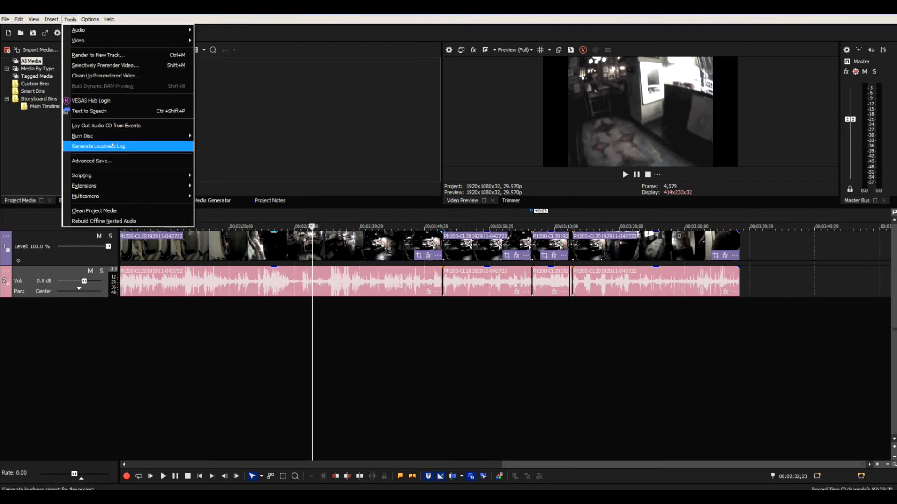
mouse_move(82, 174)
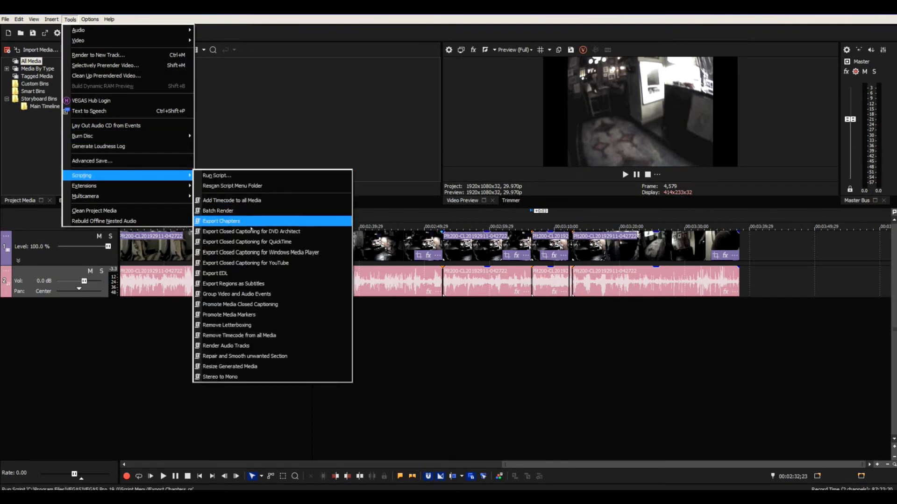
left_click(218, 210)
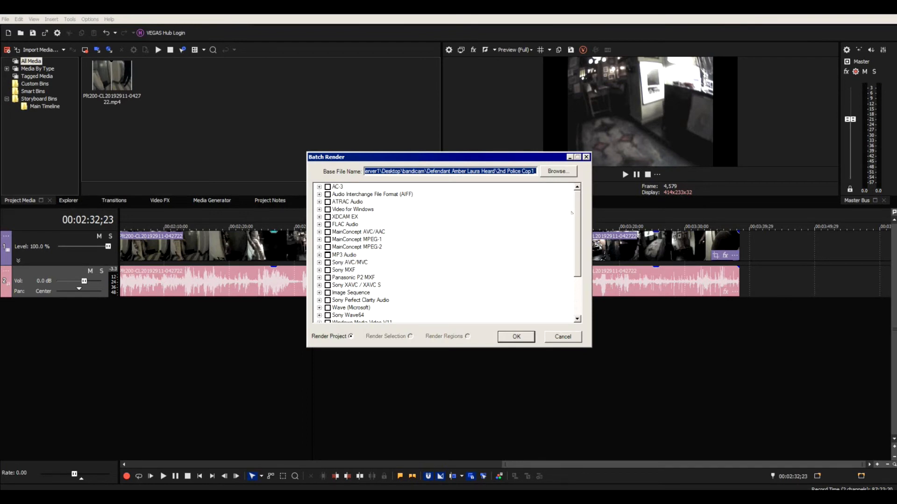
Step: Scroll through the Batch Render format list to the Internet HD 4K 29.97 fps (AMD VCE) template
scroll("down", 3)
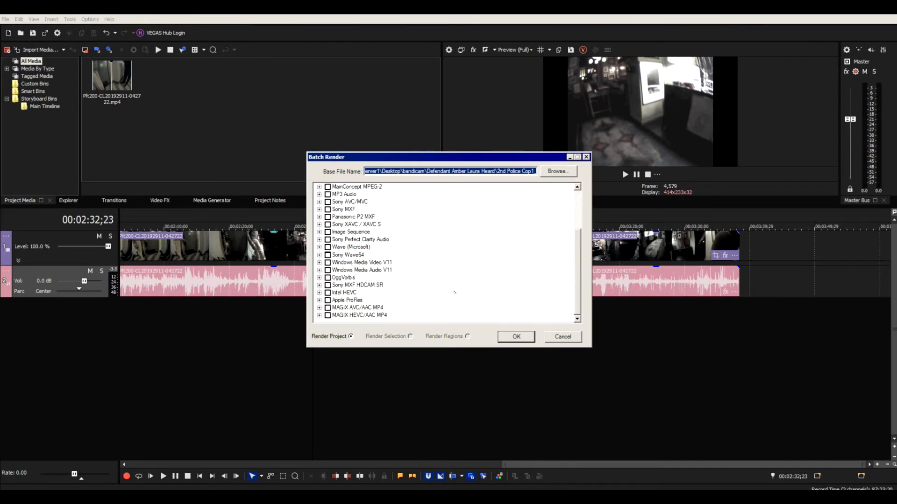
mouse_move(405, 268)
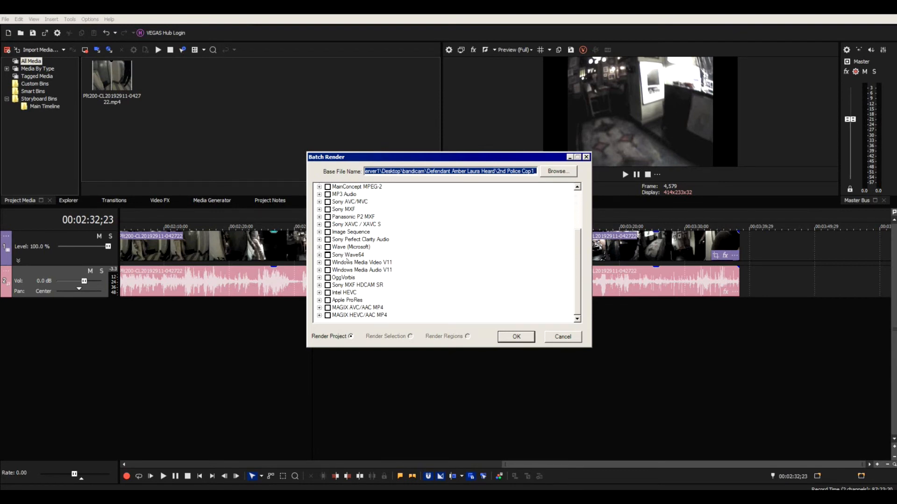
scroll("down", 3)
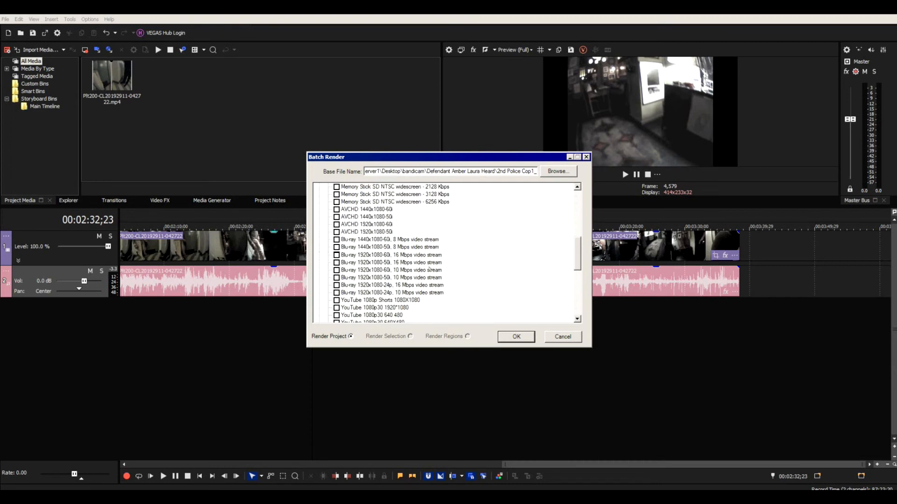
scroll("down", 3)
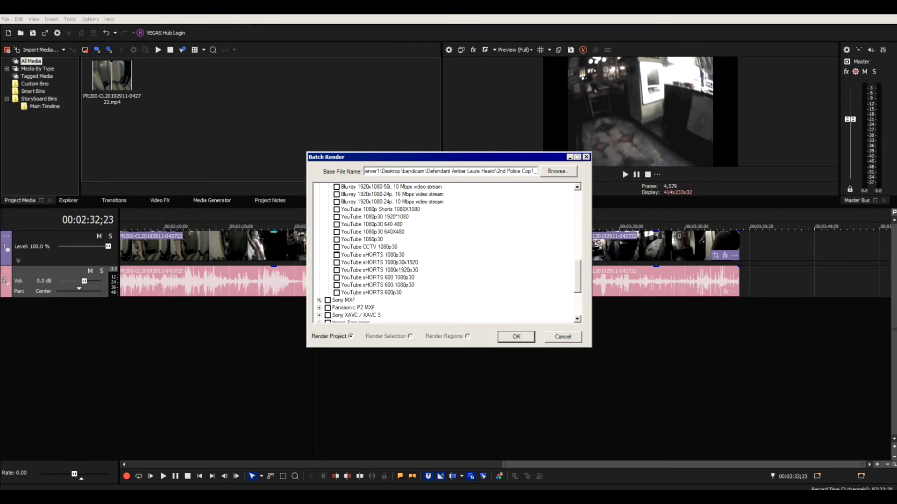
scroll("down", 3)
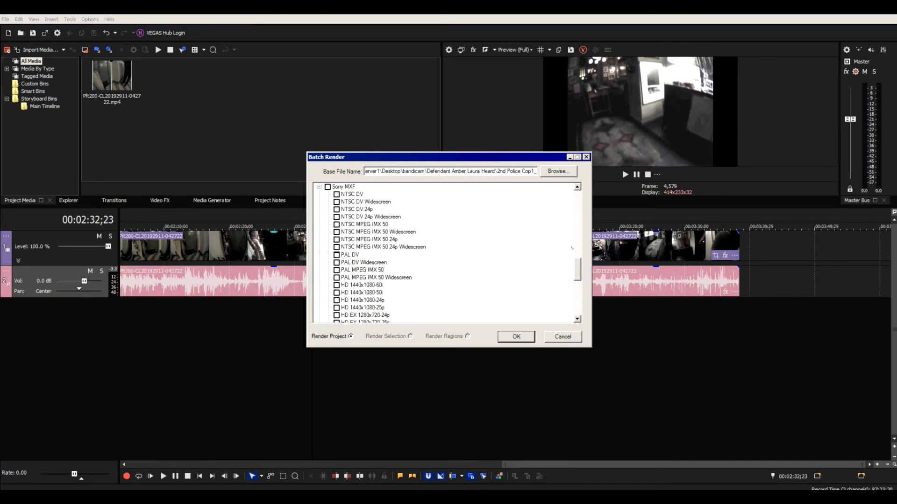
scroll("down", 3)
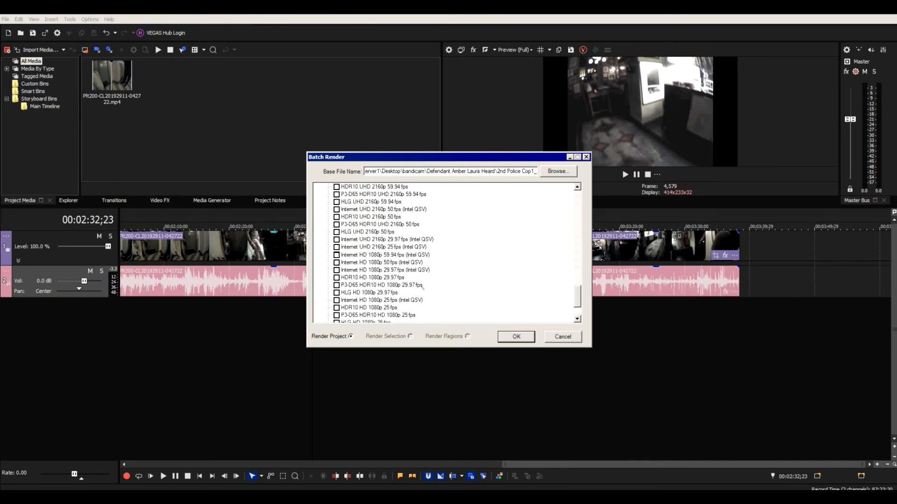
scroll("down", 3)
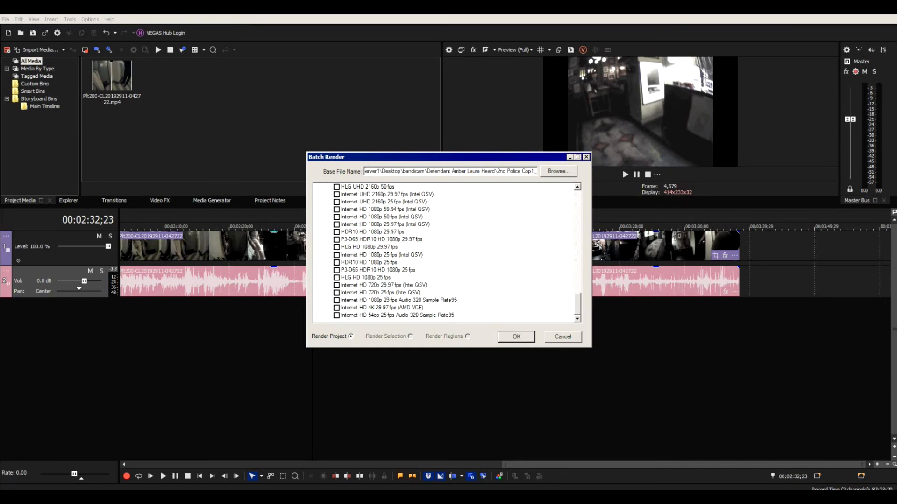
Step: Check Internet HD 4K 29.97 fps (AMD VCE) and confirm to render the project at 3840x2160
left_click(338, 308)
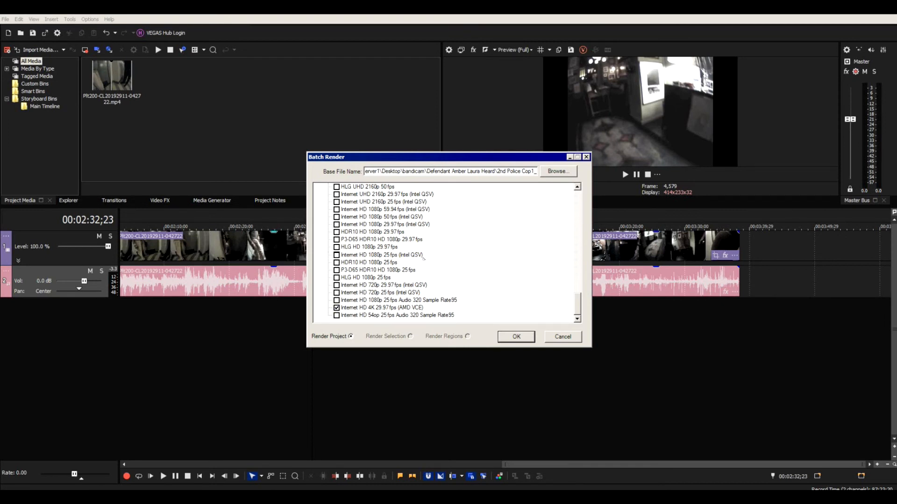
mouse_move(515, 337)
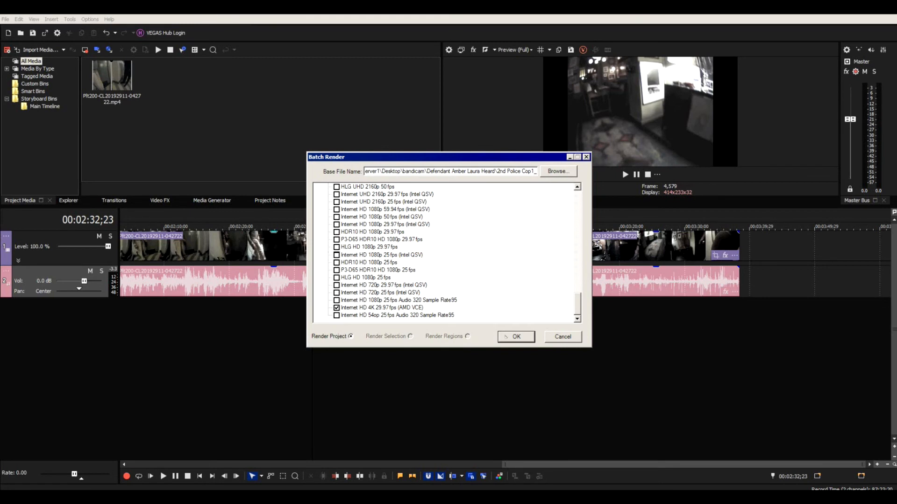
left_click(562, 337)
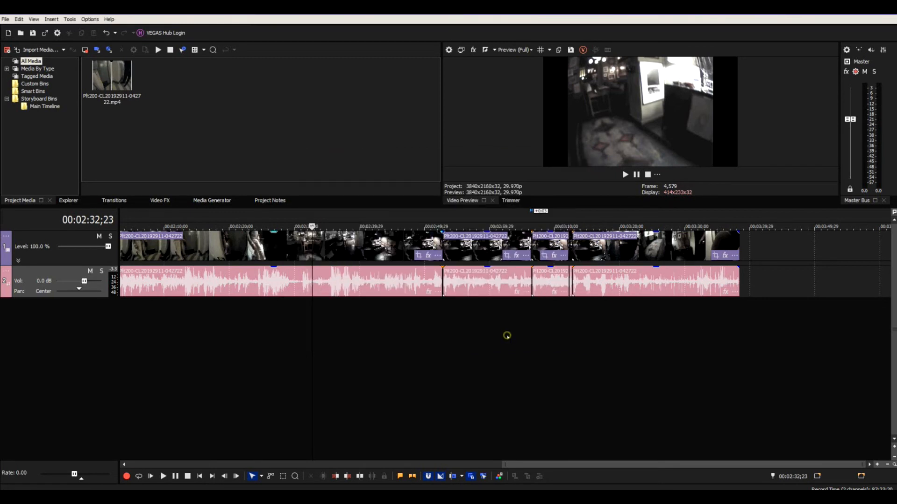